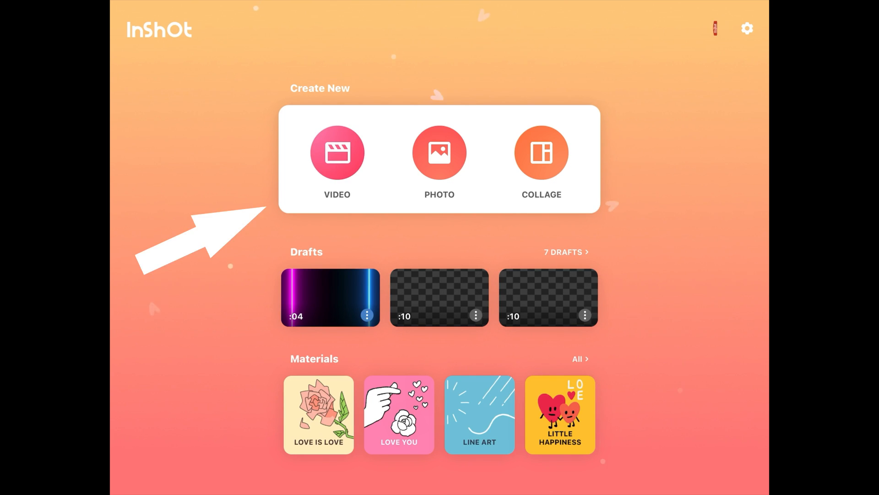
Create a new video project from the pink-and-blue neon rectangle frame clip in Atmosphere stock materials
click(336, 163)
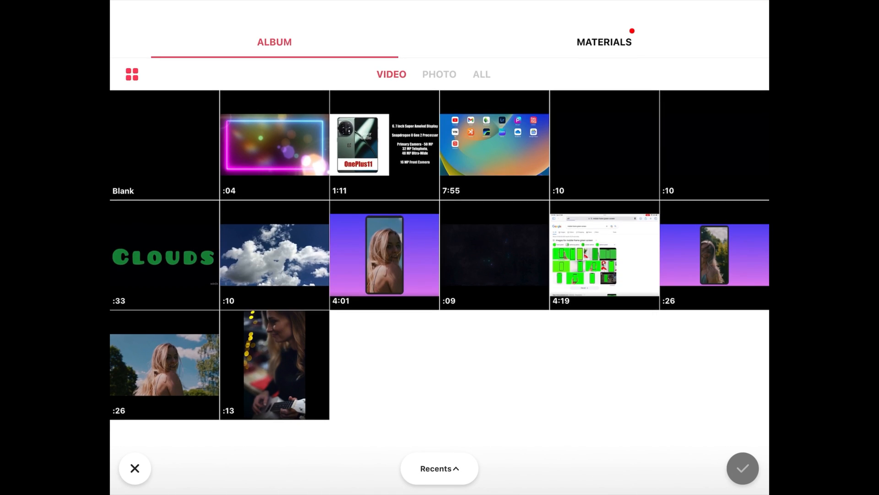
click(603, 41)
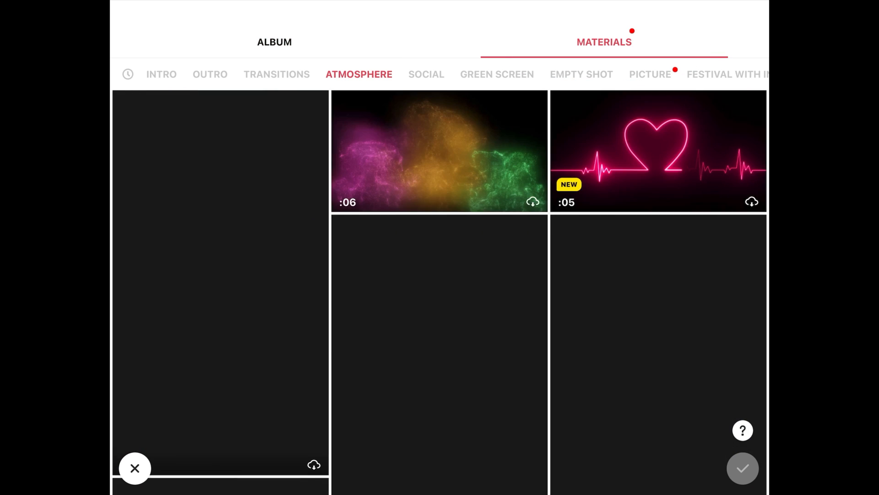
scroll(down, 3)
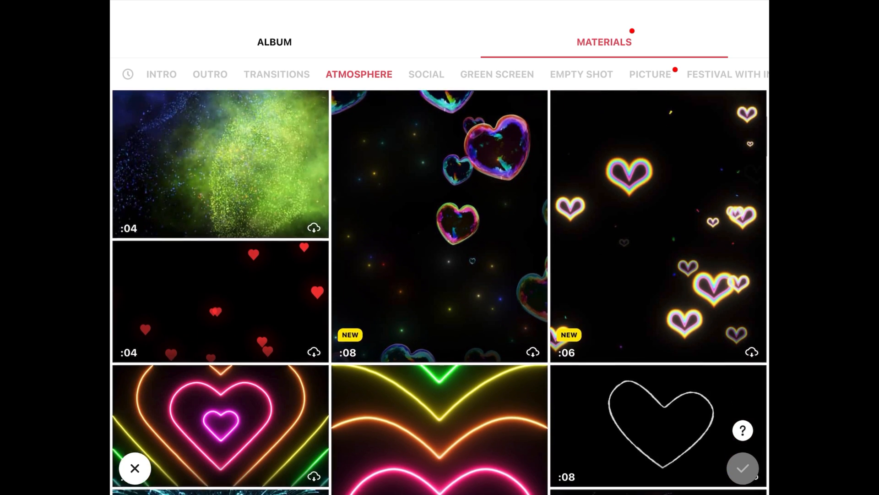
scroll(down, 3)
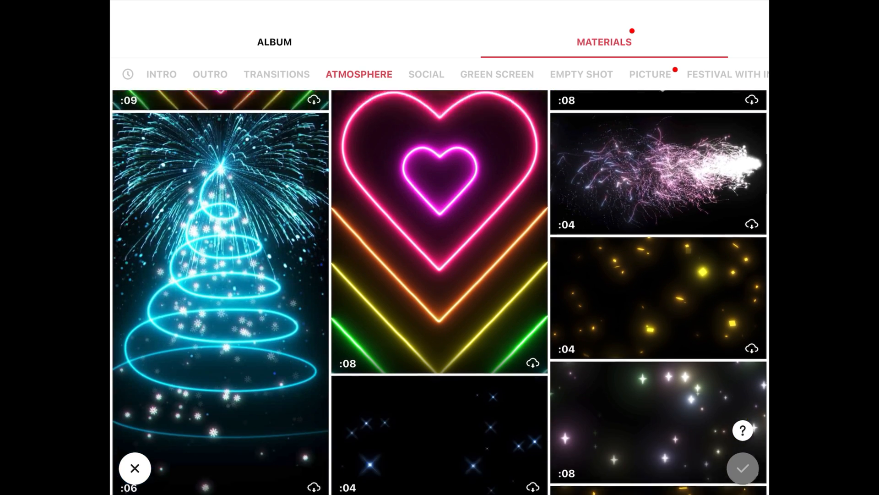
scroll(down, 3)
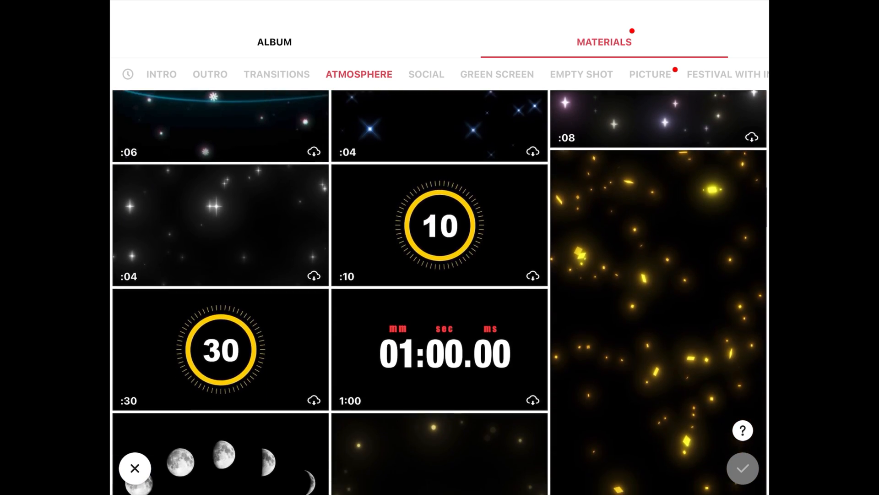
scroll(down, 3)
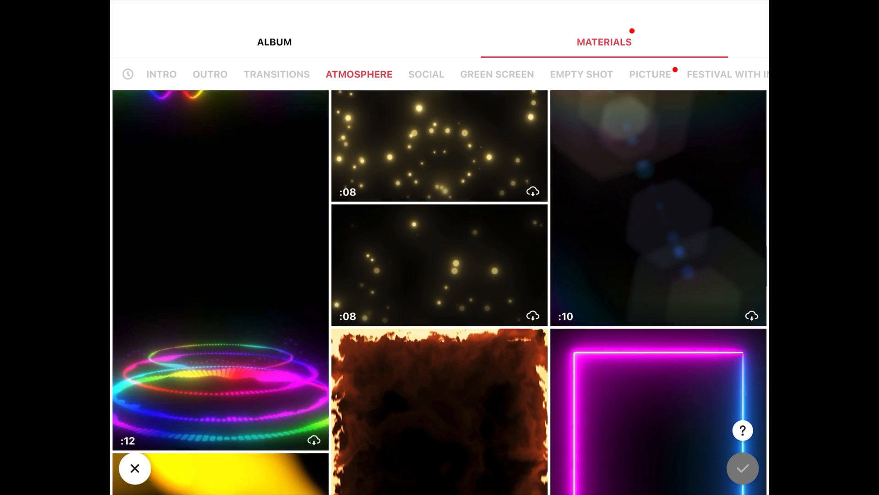
scroll(down, 3)
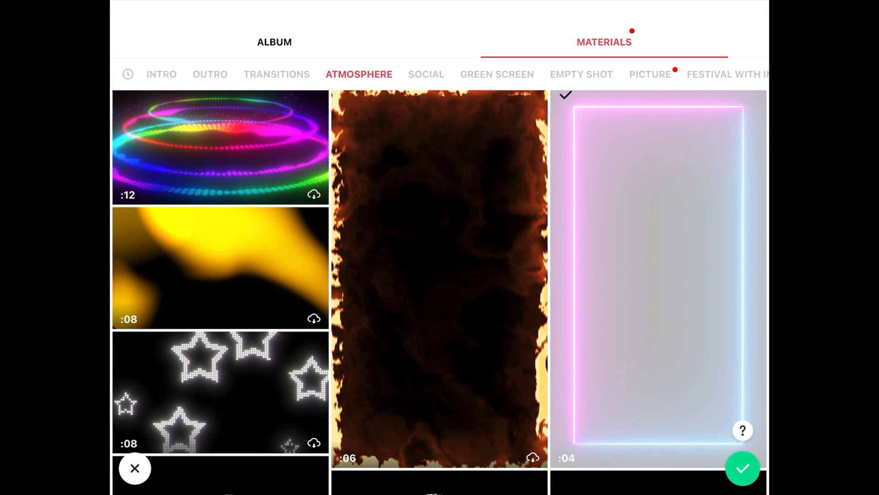
click(133, 468)
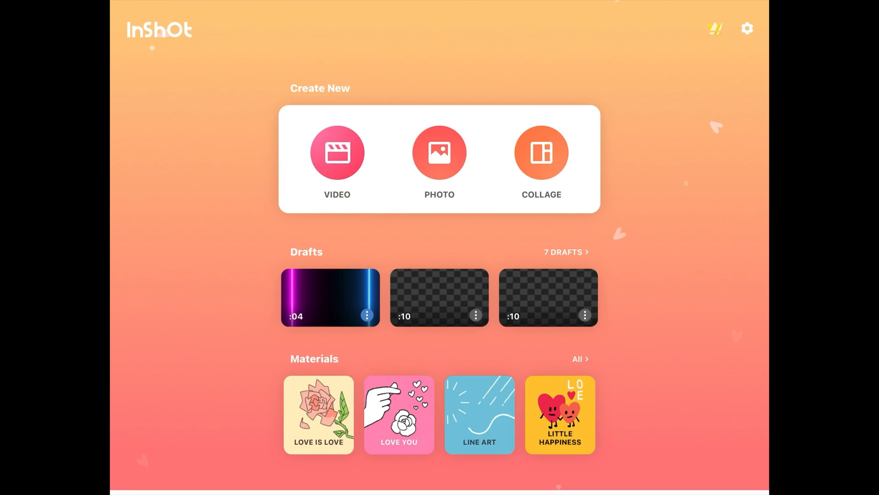
Switch the canvas to 16:9 widescreen with the neon frame zoomed to fill it
click(330, 297)
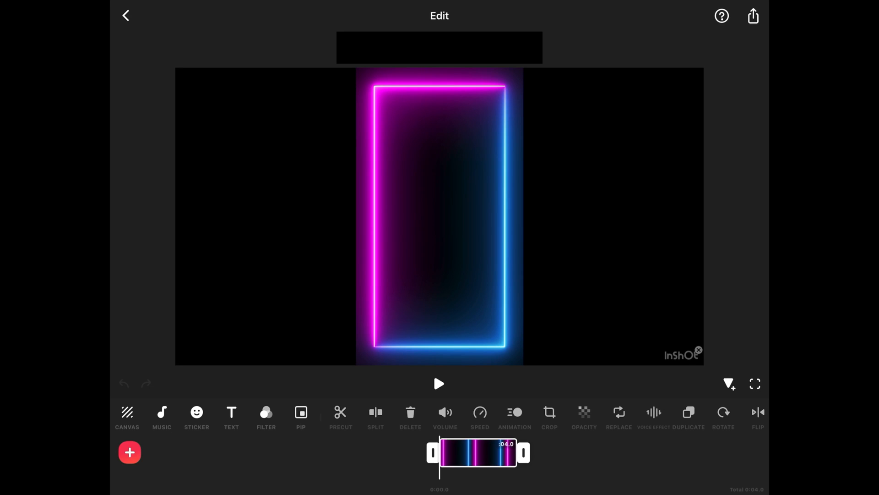
click(127, 416)
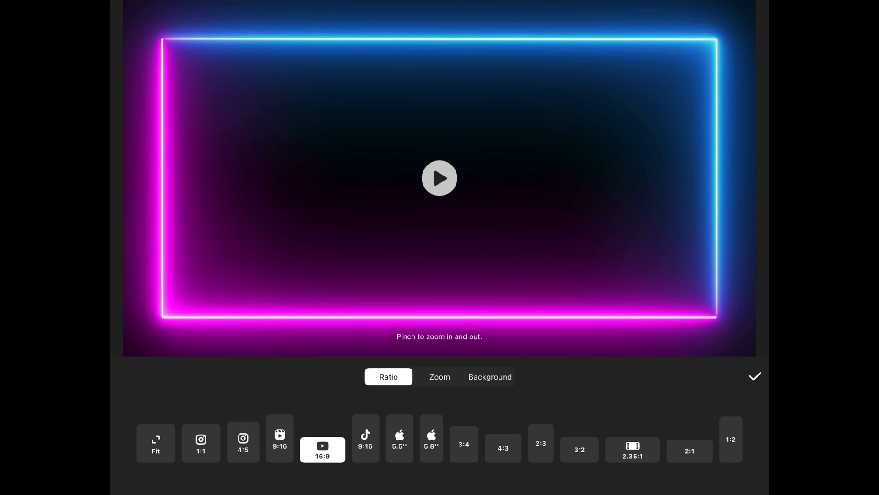
click(755, 377)
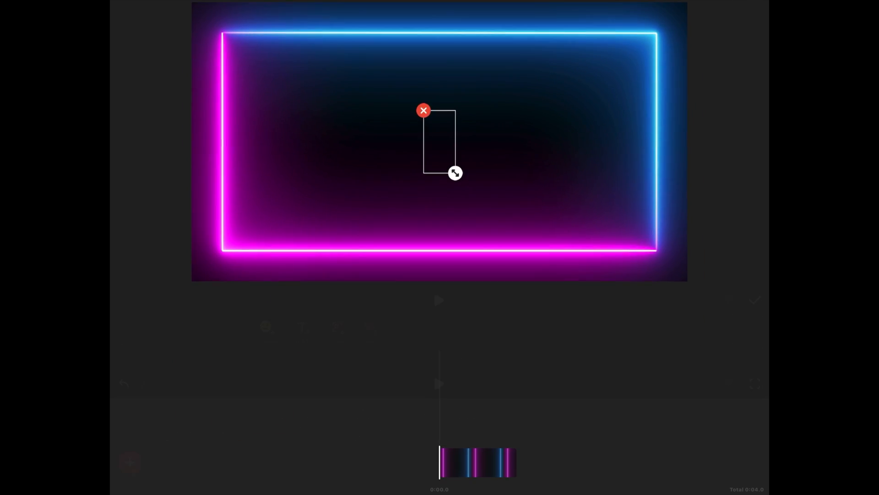
Add a 'Cinematic edits' title in brush-script font with a downward Out exit animation
click(439, 140)
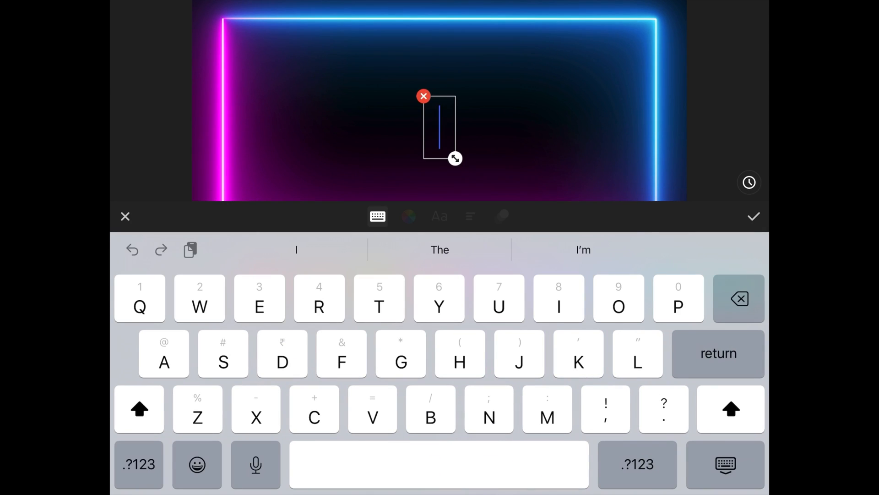
text(CINE)
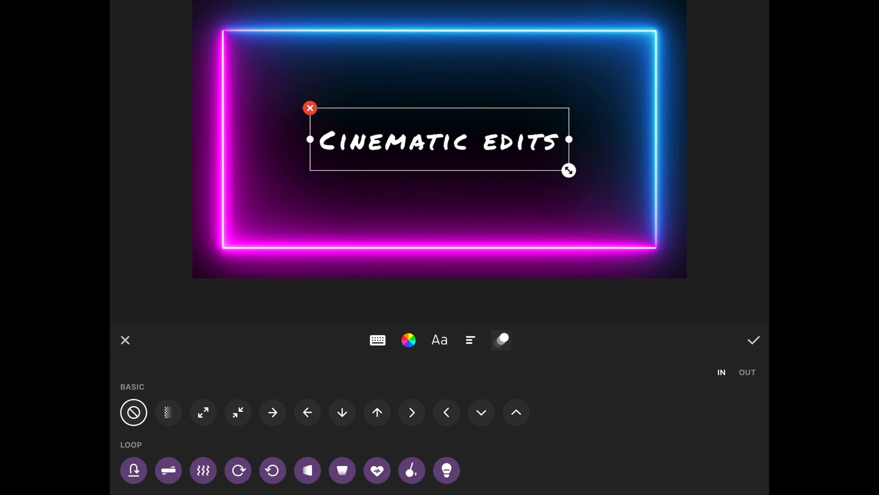
click(501, 341)
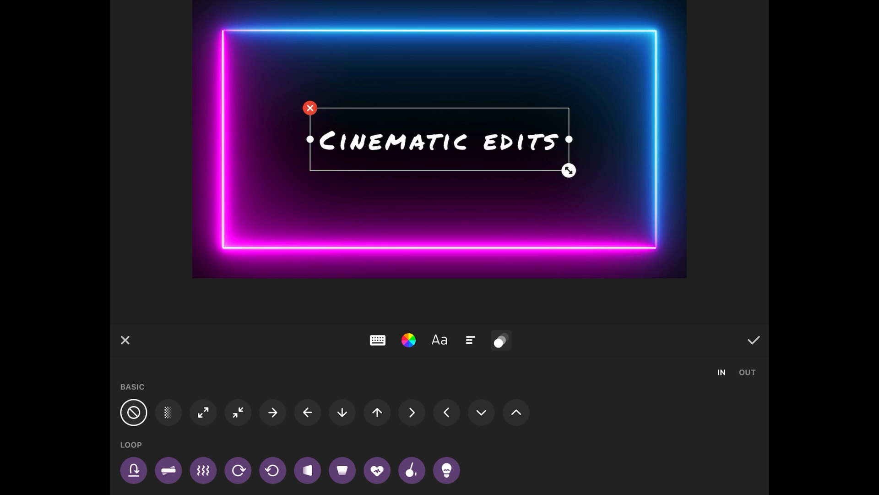
click(342, 412)
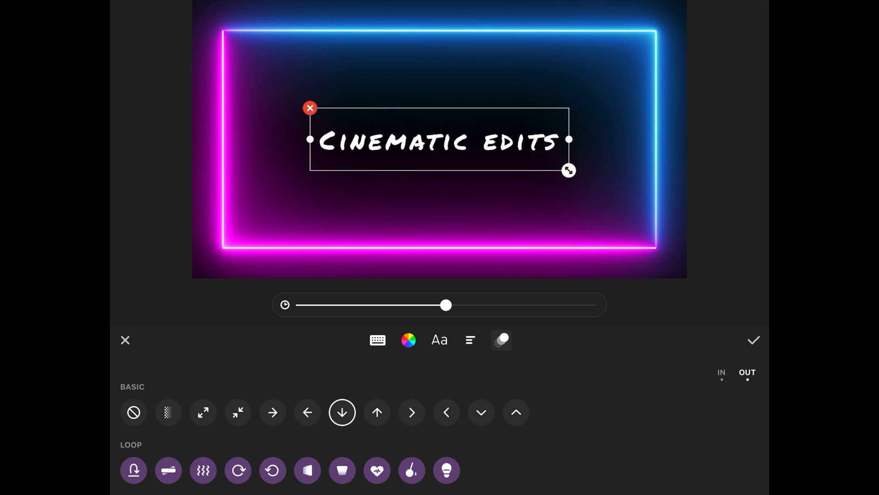
click(134, 412)
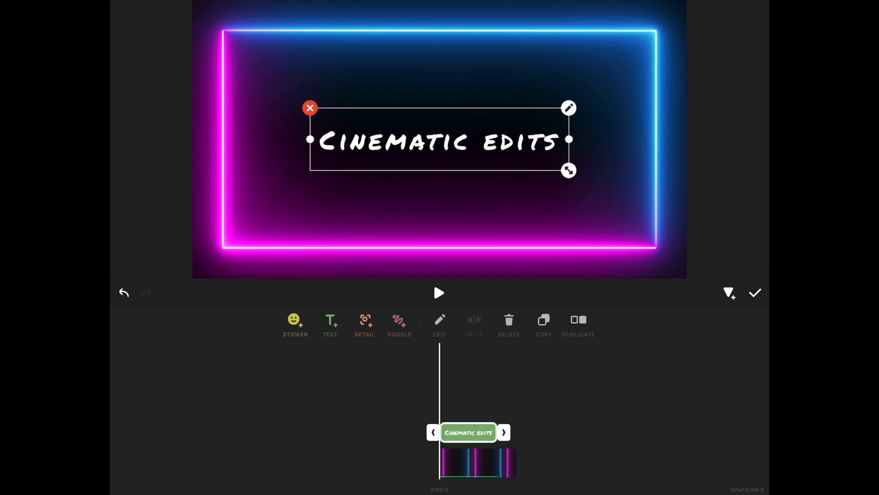
click(502, 431)
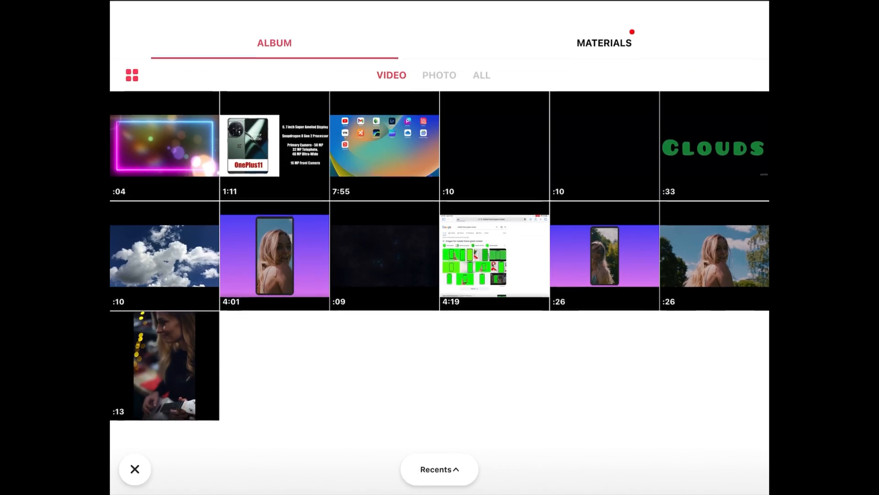
Overlay the colourful bokeh light clip from Atmosphere as a blended PIP over the neon frame
click(603, 42)
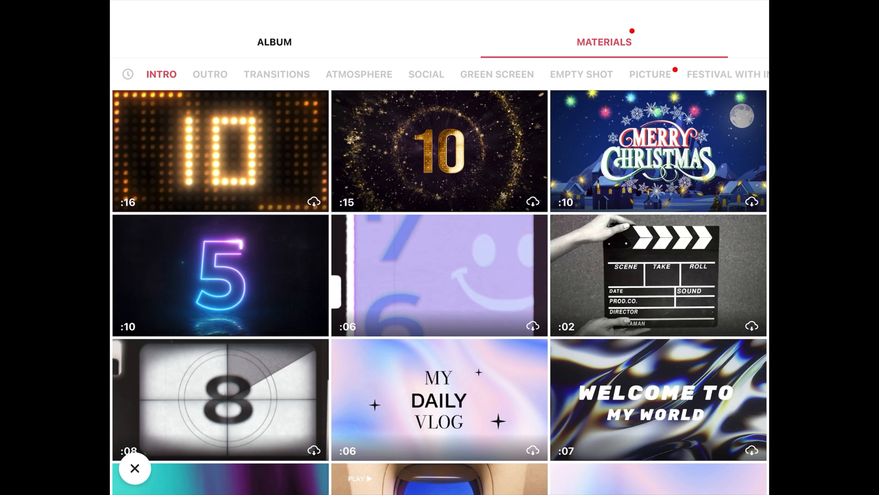
click(359, 74)
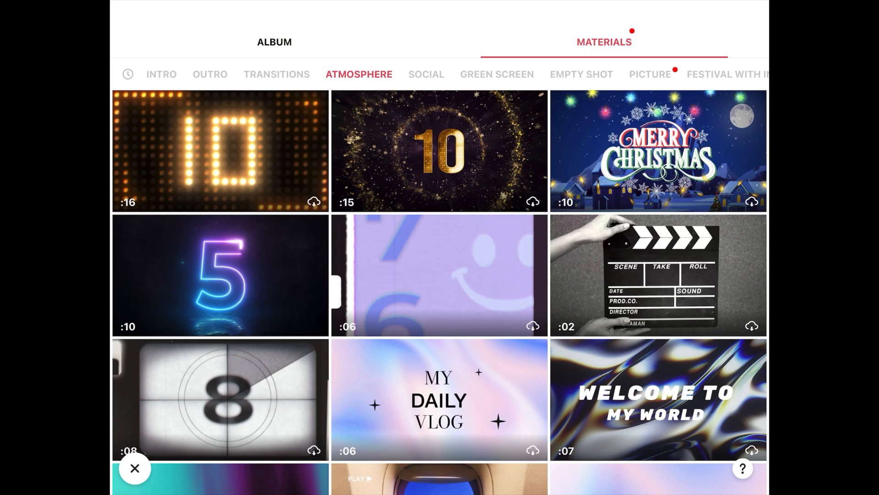
scroll(down, 3)
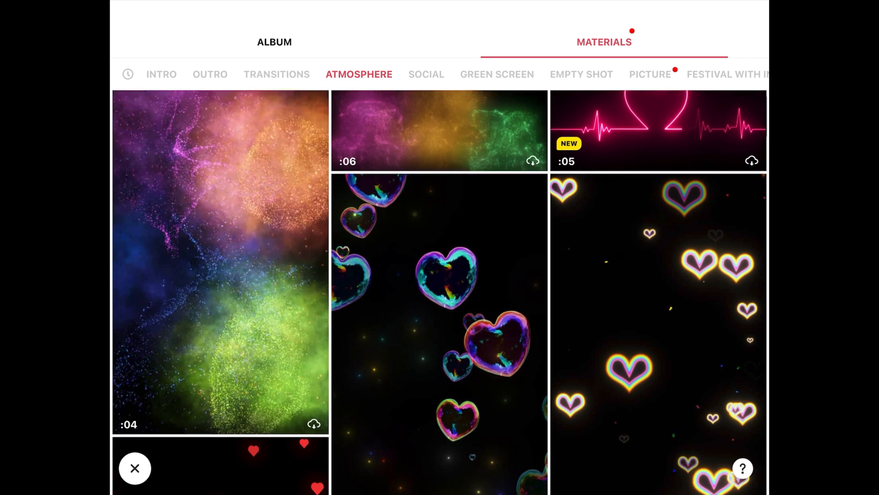
scroll(down, 3)
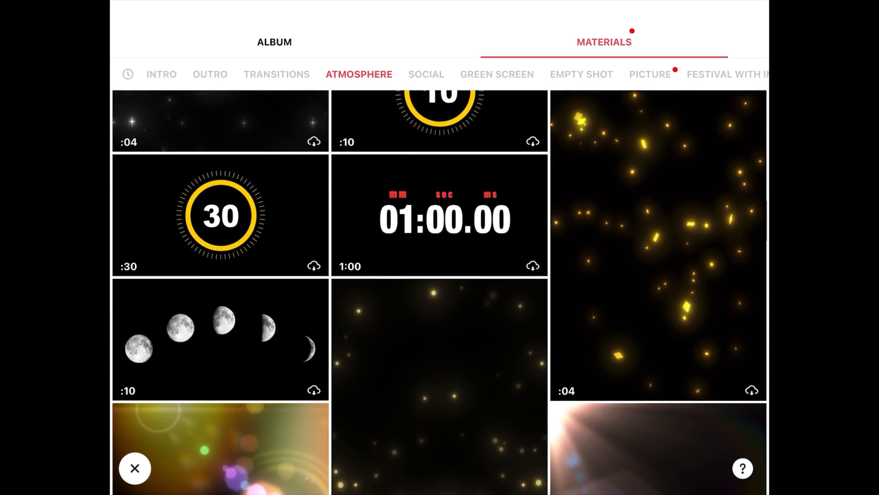
scroll(down, 3)
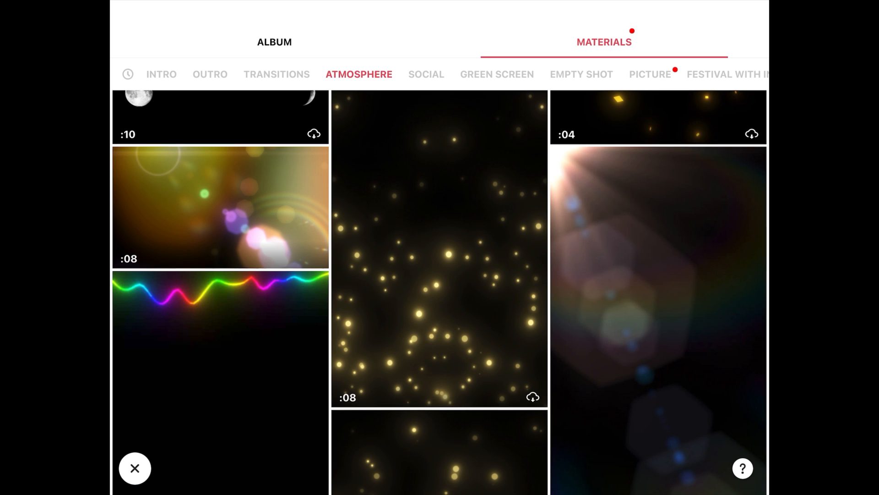
click(220, 207)
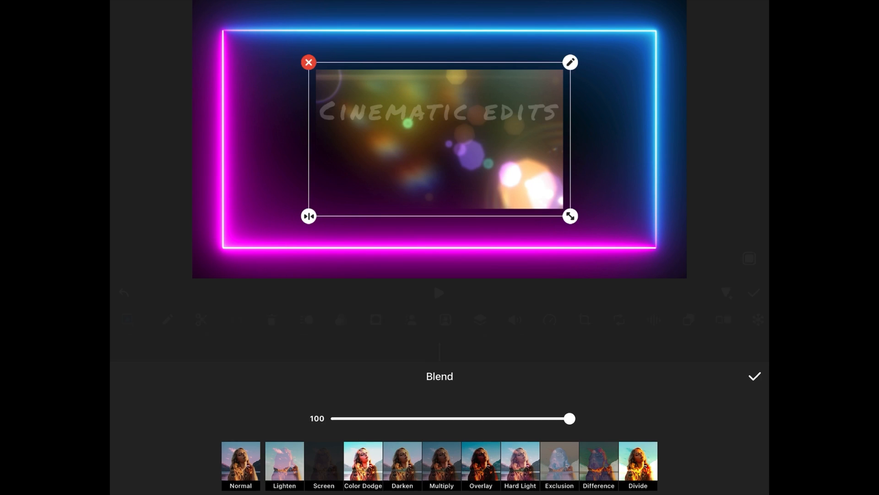
click(754, 376)
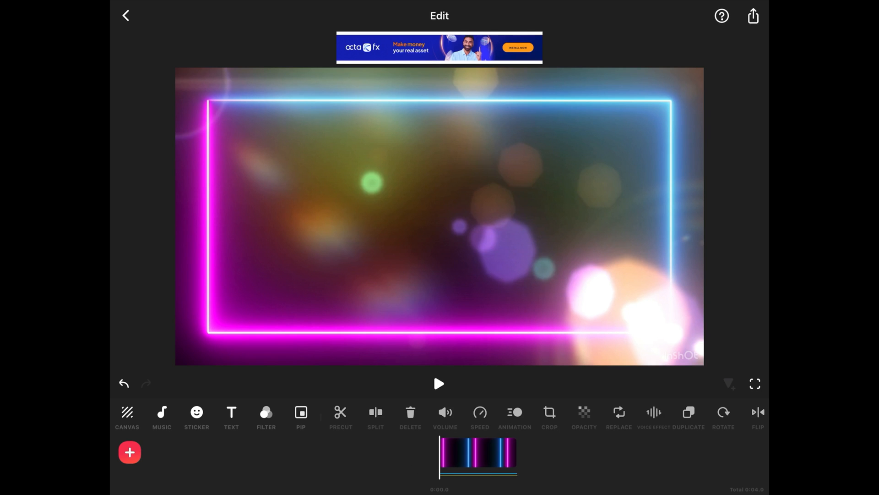
click(439, 383)
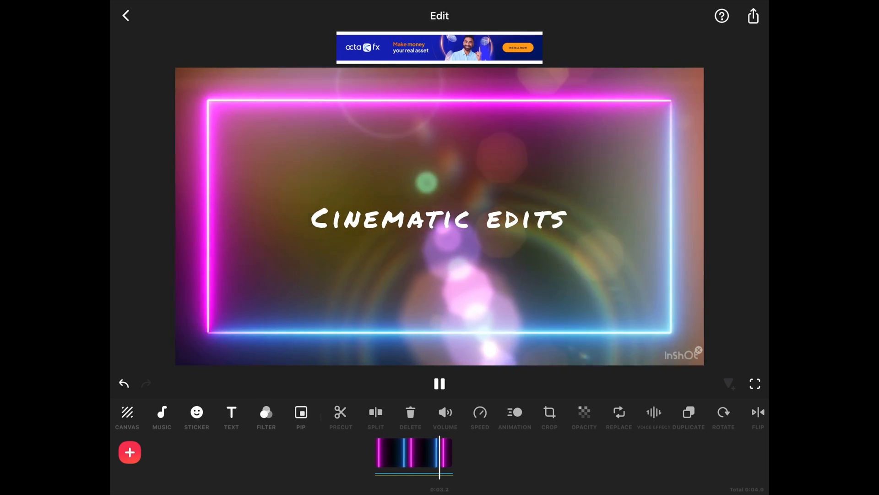
click(439, 384)
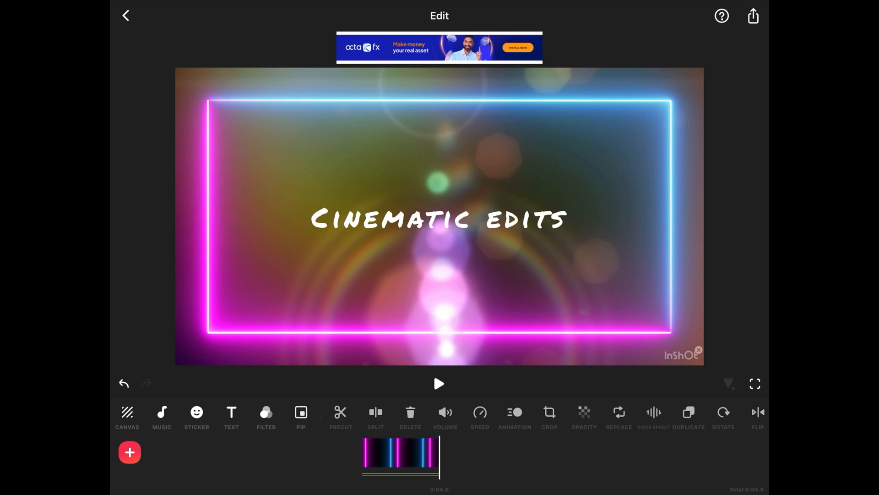
Raise the export resolution from 1080p to 4K in the share settings
click(753, 15)
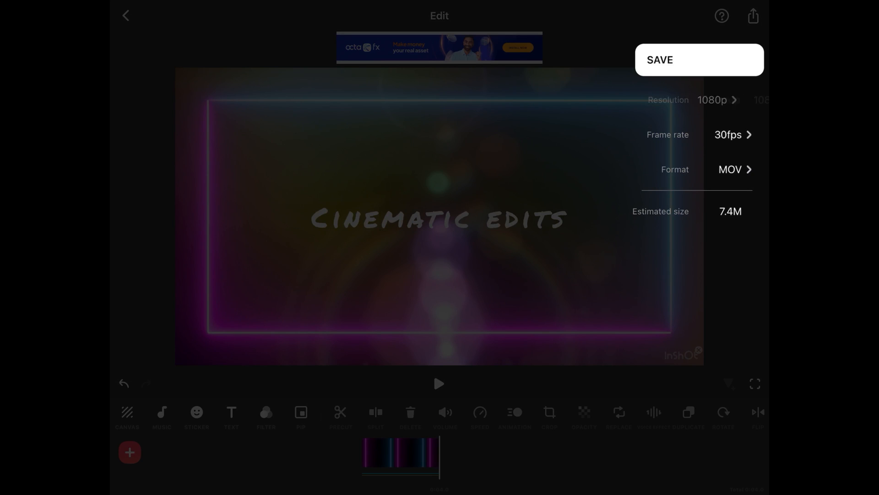
click(716, 99)
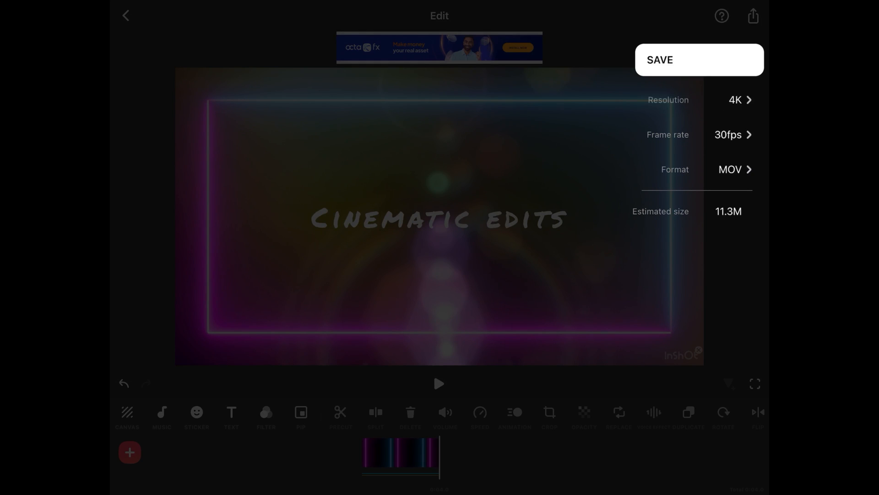